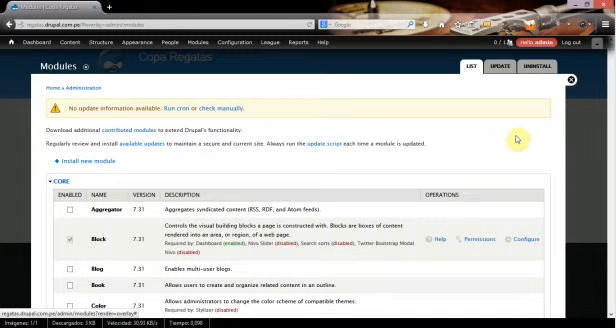
pyautogui.moveTo(508, 128)
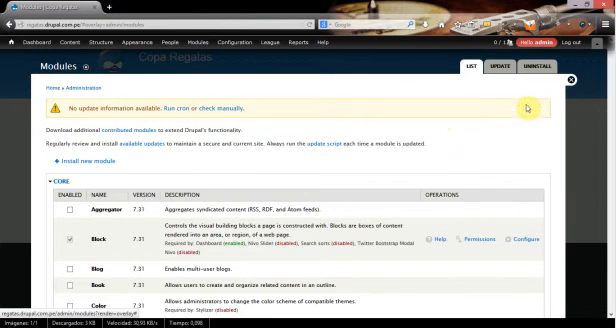
# Tick the Organic groups and Persistent URL modules in the module list.
pyautogui.scroll(-3)
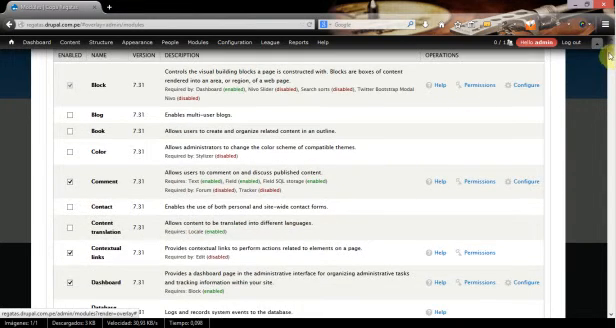
pyautogui.scroll(-3)
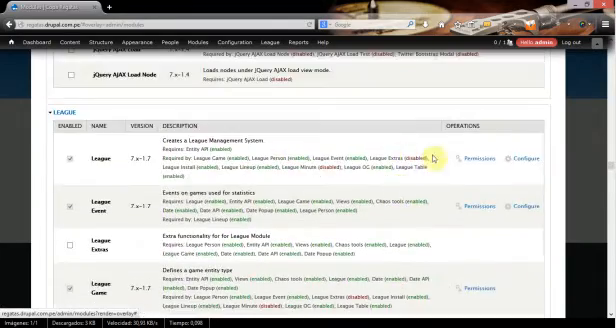
pyautogui.scroll(-3)
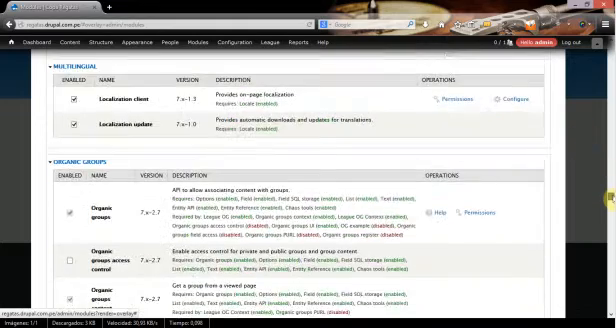
pyautogui.scroll(-3)
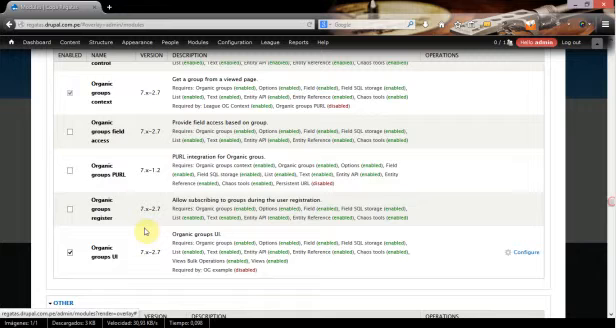
pyautogui.moveTo(76, 156)
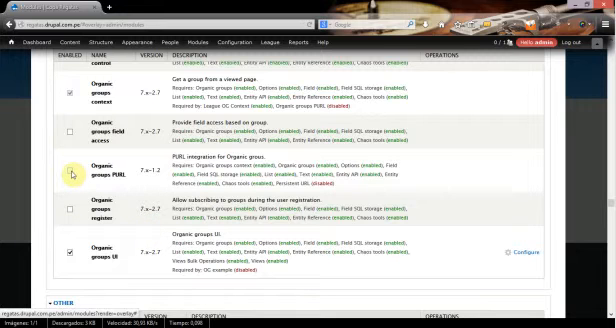
pyautogui.click(72, 164)
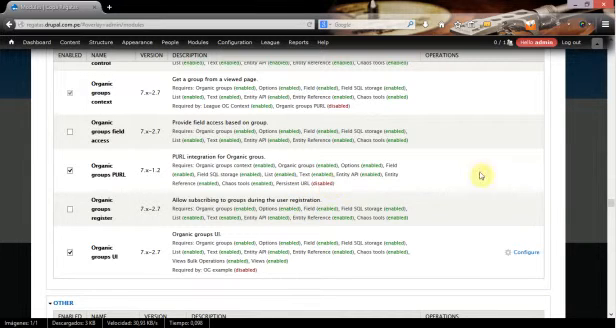
pyautogui.scroll(-3)
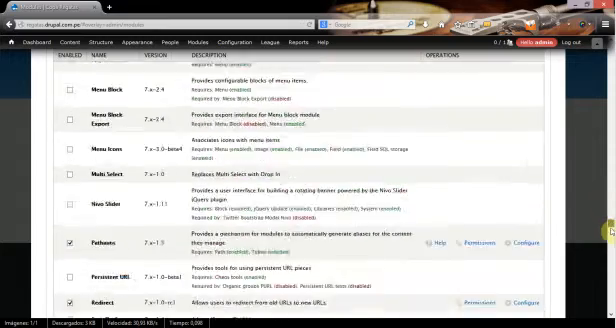
pyautogui.scroll(-3)
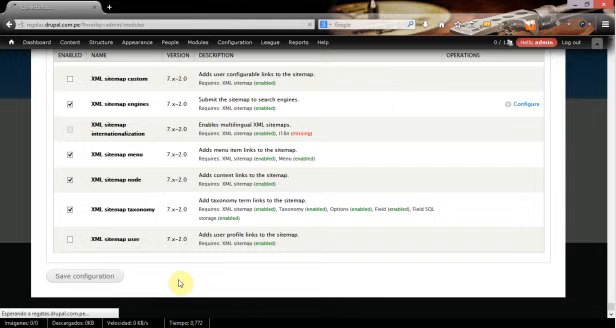
# Save the module configuration so the translation update batch runs.
pyautogui.click(88, 276)
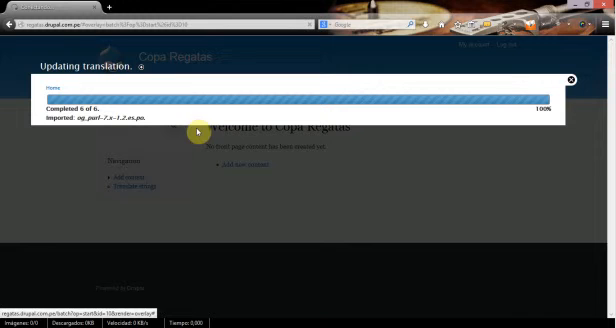
pyautogui.moveTo(208, 104)
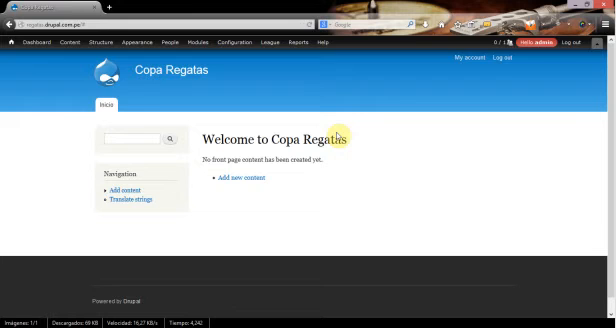
# Go to Structure > Content types and edit the Categoria content type.
pyautogui.click(142, 42)
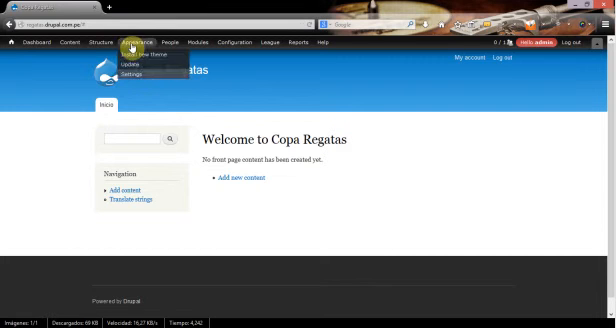
pyautogui.click(80, 42)
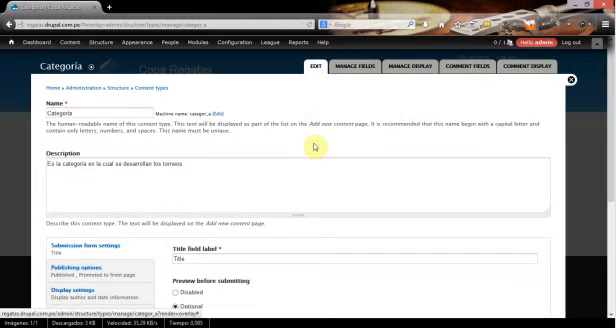
pyautogui.scroll(-3)
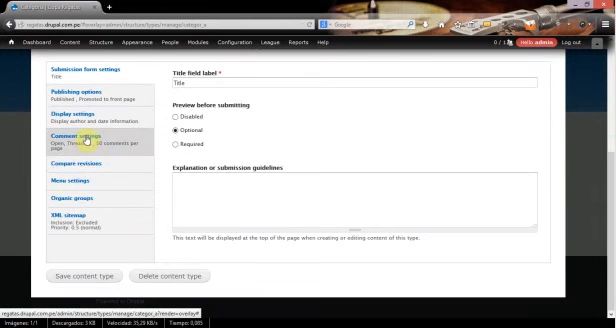
pyautogui.click(76, 196)
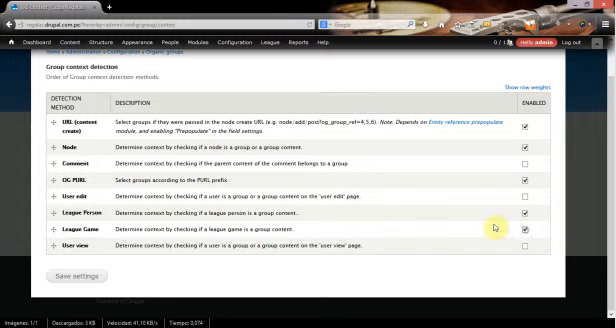
pyautogui.moveTo(288, 228)
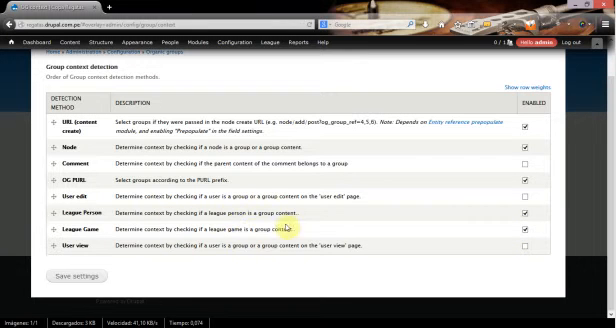
pyautogui.moveTo(212, 226)
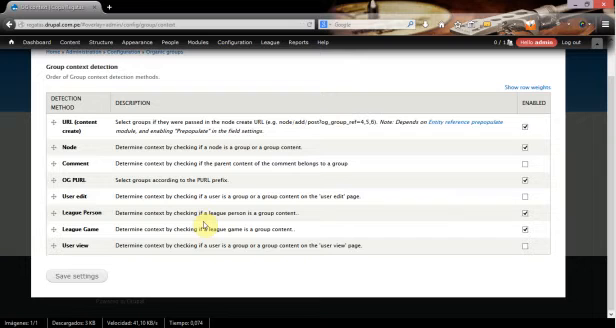
pyautogui.moveTo(64, 268)
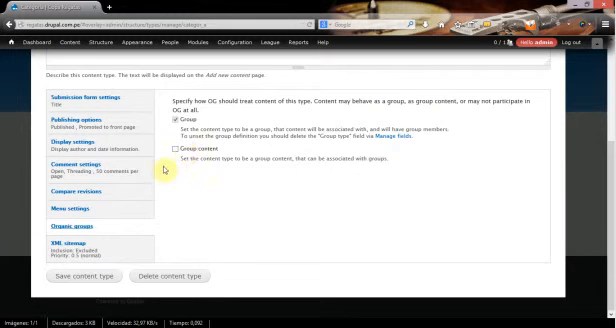
# Save a new Categoría titled Cat 2006 with a URL path ending 2006.
pyautogui.click(88, 44)
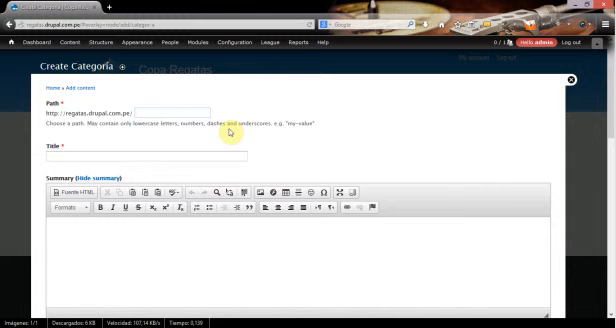
pyautogui.write('20l')
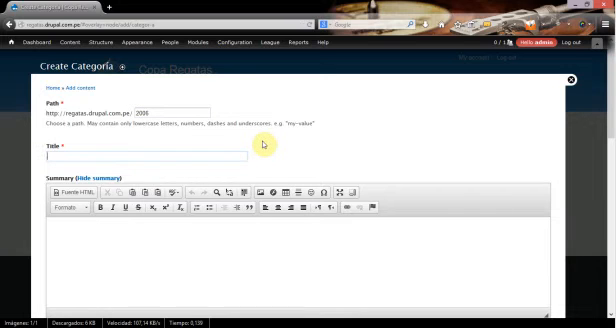
pyautogui.write('Cat 2006')
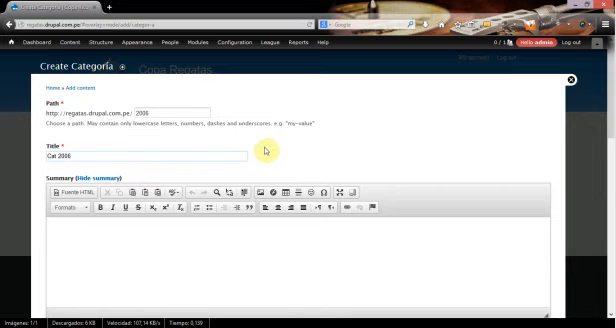
pyautogui.scroll(-3)
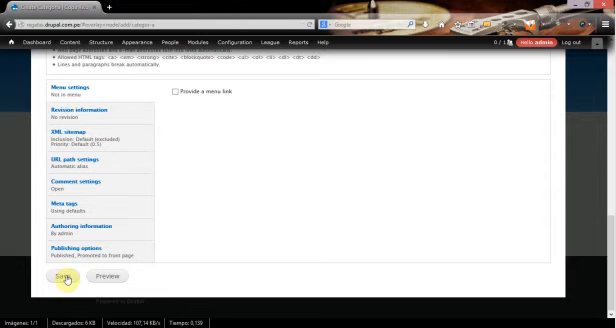
pyautogui.click(64, 282)
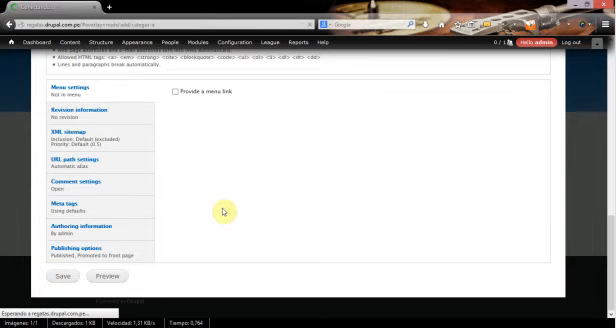
pyautogui.click(62, 276)
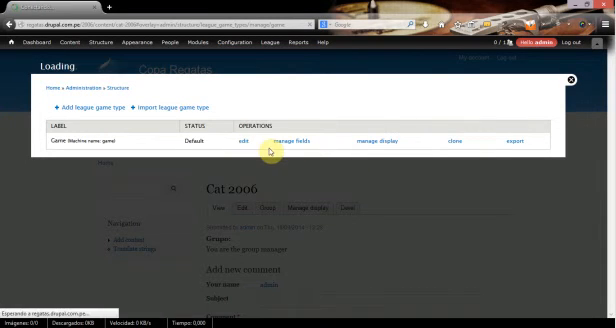
# Set the Game league game type as Organic Groups group content and save it.
pyautogui.click(240, 142)
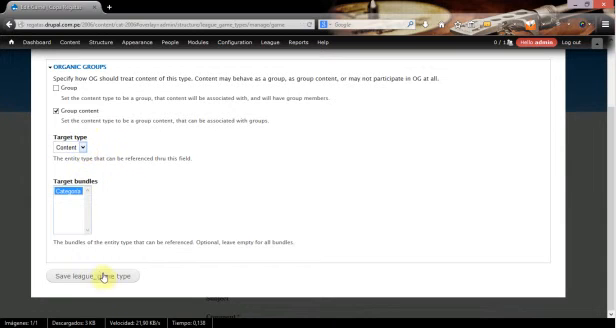
pyautogui.click(98, 280)
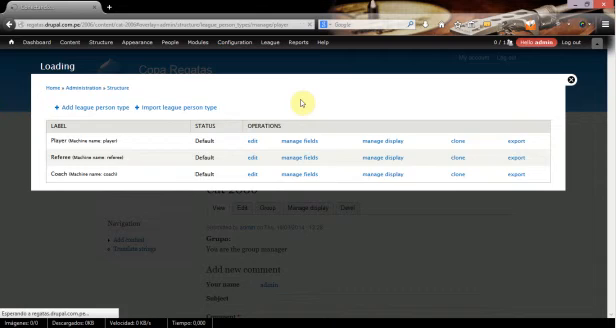
# Set the Player person type as Organic Groups group content and save it.
pyautogui.click(260, 150)
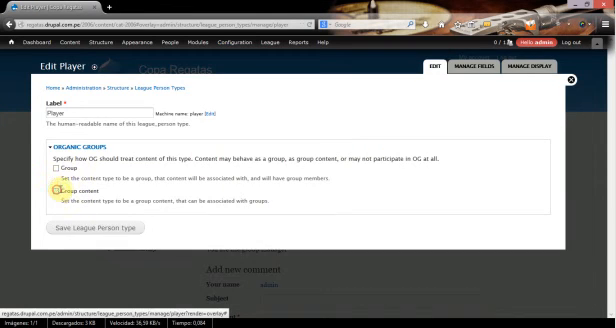
pyautogui.click(54, 186)
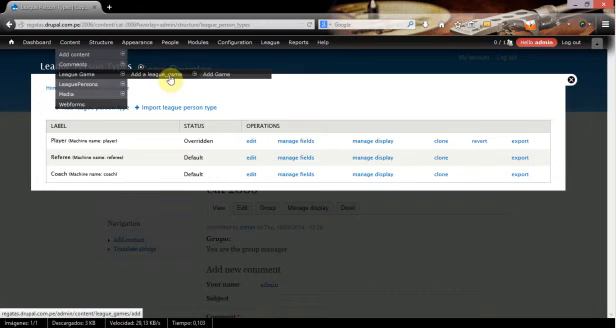
# Add a league game Game 1 with audience Cat 2006 and save it.
pyautogui.click(212, 72)
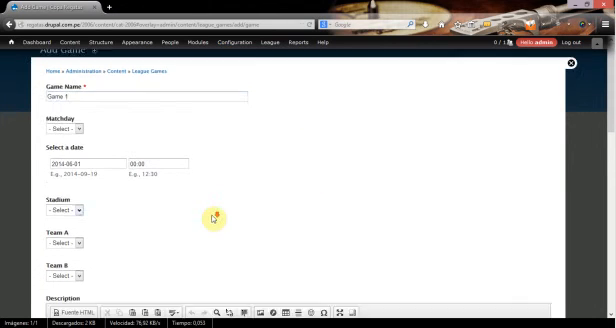
pyautogui.scroll(-3)
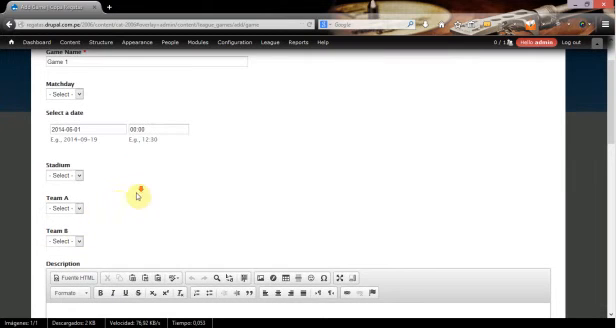
pyautogui.scroll(-3)
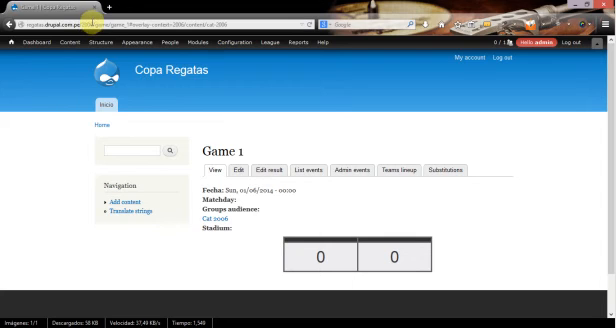
pyautogui.moveTo(330, 118)
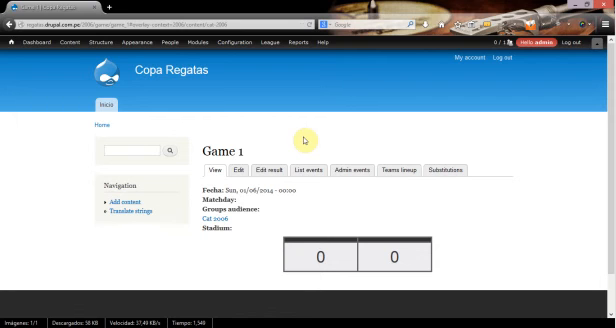
# Go to Content types and edit the Team content type.
pyautogui.click(116, 42)
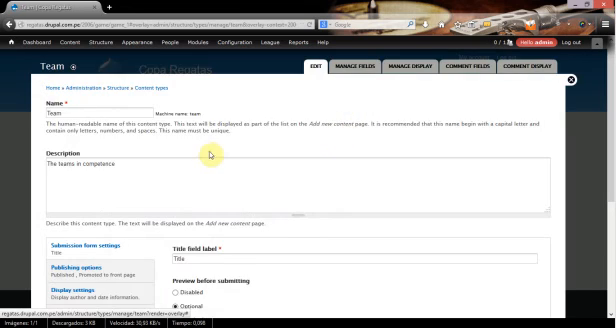
# Set Team as Organic Groups group content and save the content type.
pyautogui.scroll(-3)
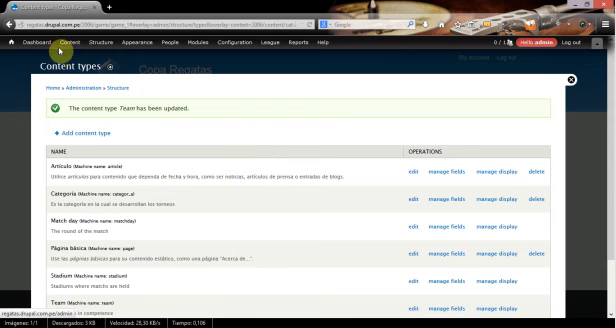
pyautogui.click(68, 44)
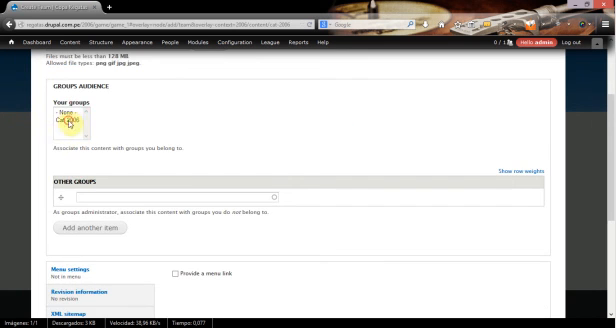
# Scroll the new Team form past the Groups audience field to the Save button.
pyautogui.scroll(-3)
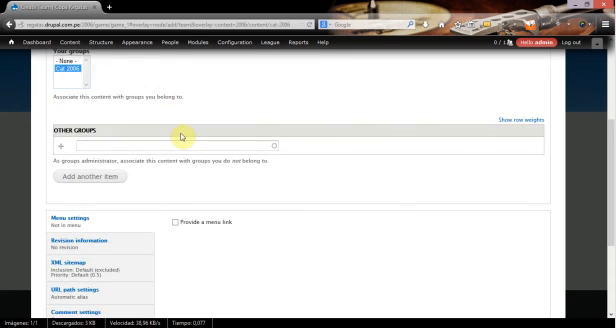
pyautogui.scroll(-3)
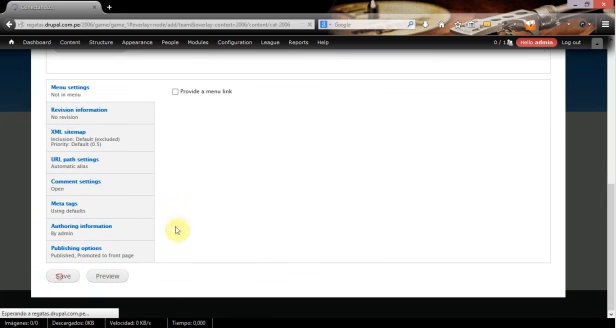